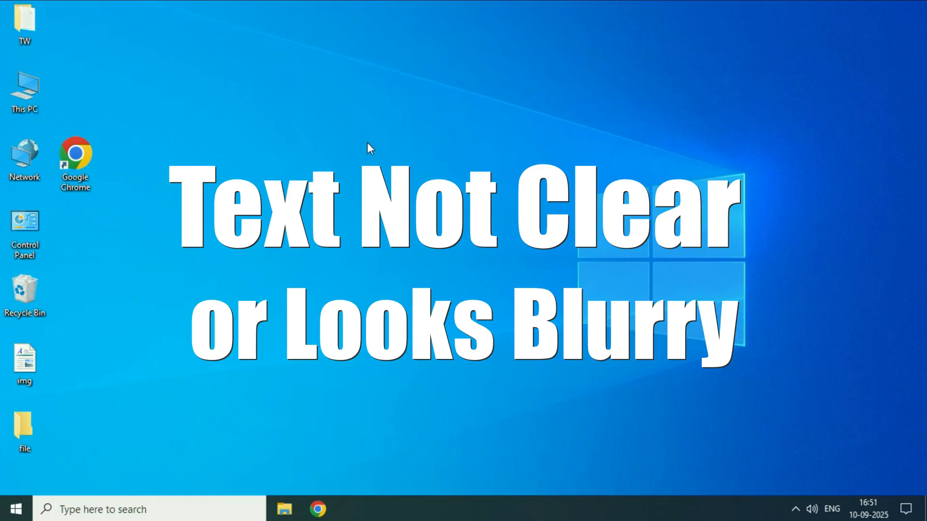
mouse_move(370, 147)
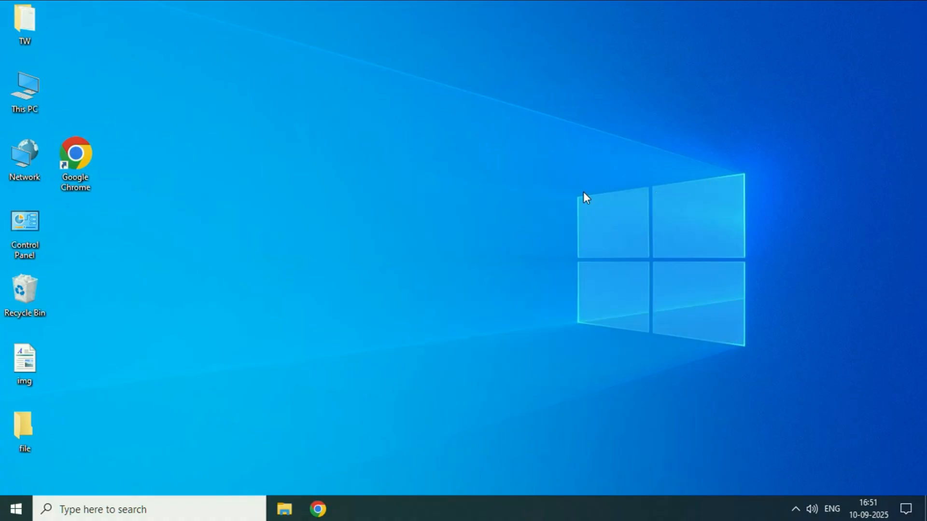
mouse_move(443, 201)
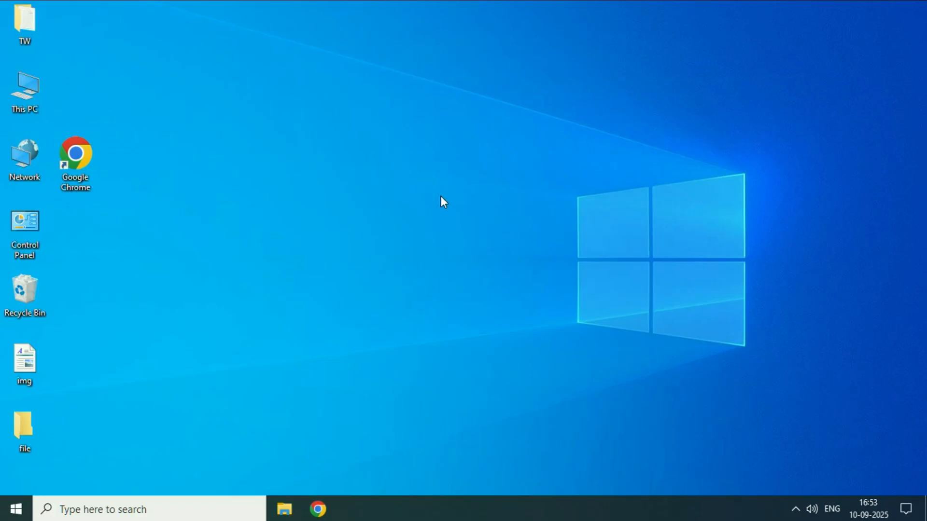
Step: From the desktop menu, reach Display settings and keep scaling at 100% (Recommended)
right_click(443, 202)
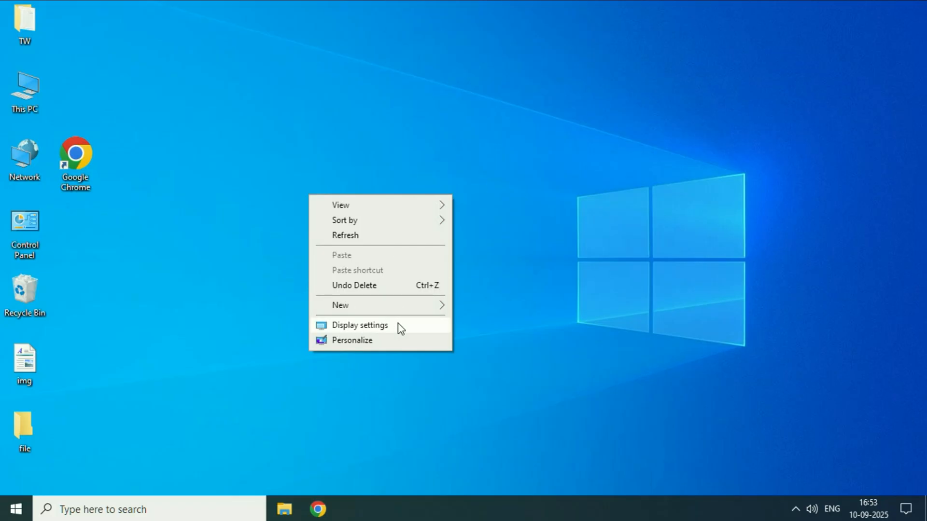
left_click(360, 326)
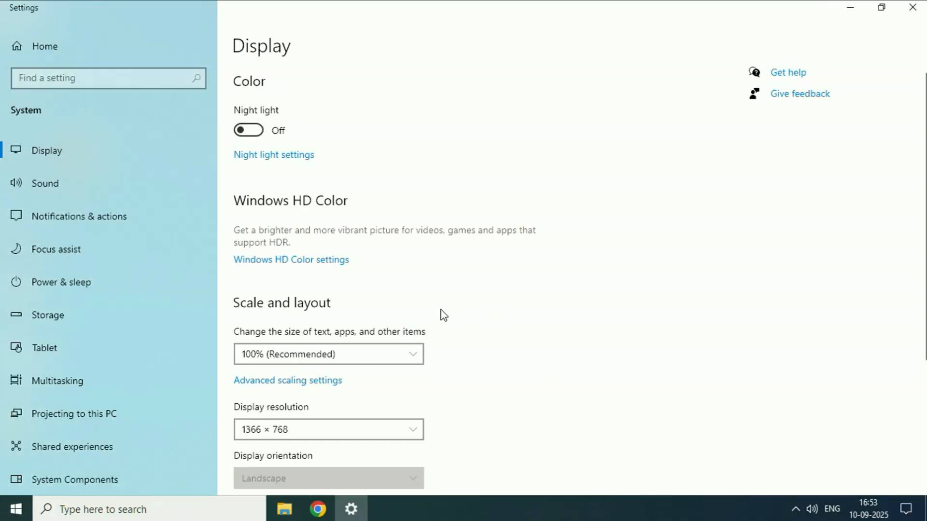
mouse_move(325, 311)
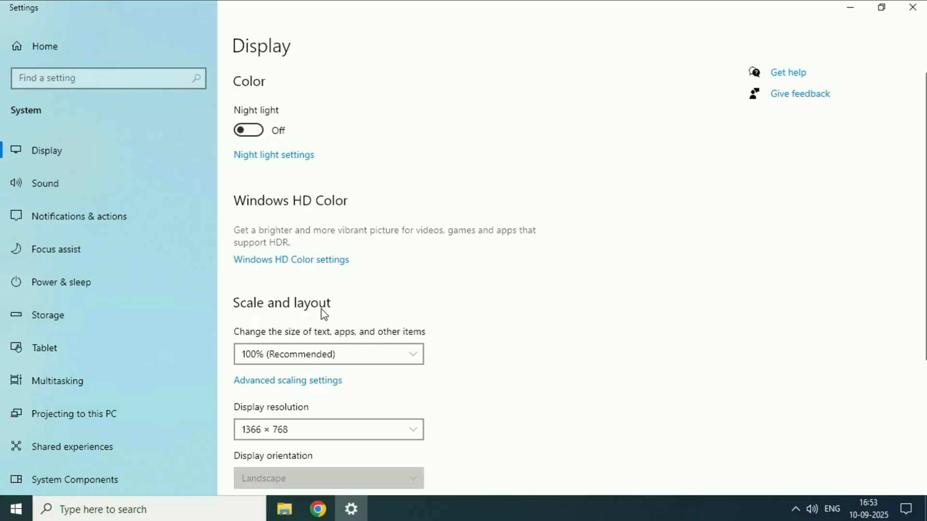
left_click(328, 354)
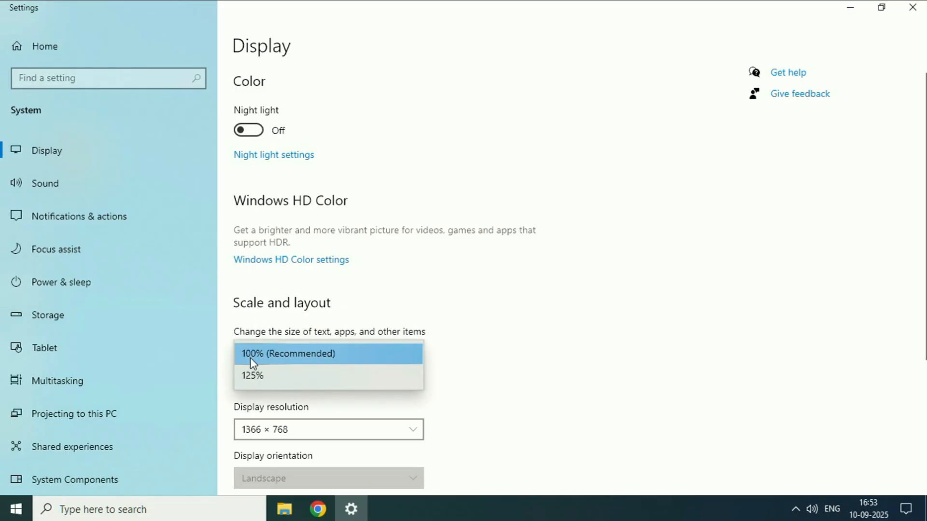
mouse_move(333, 361)
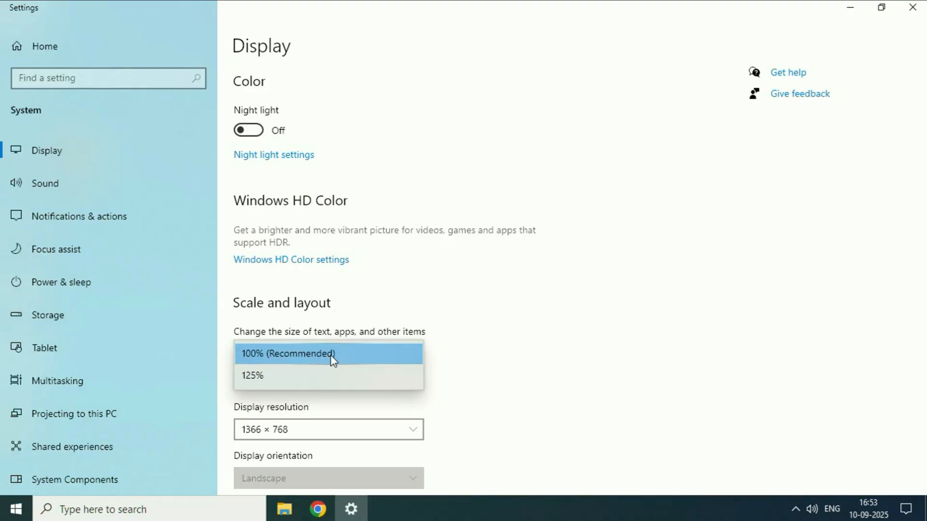
left_click(288, 353)
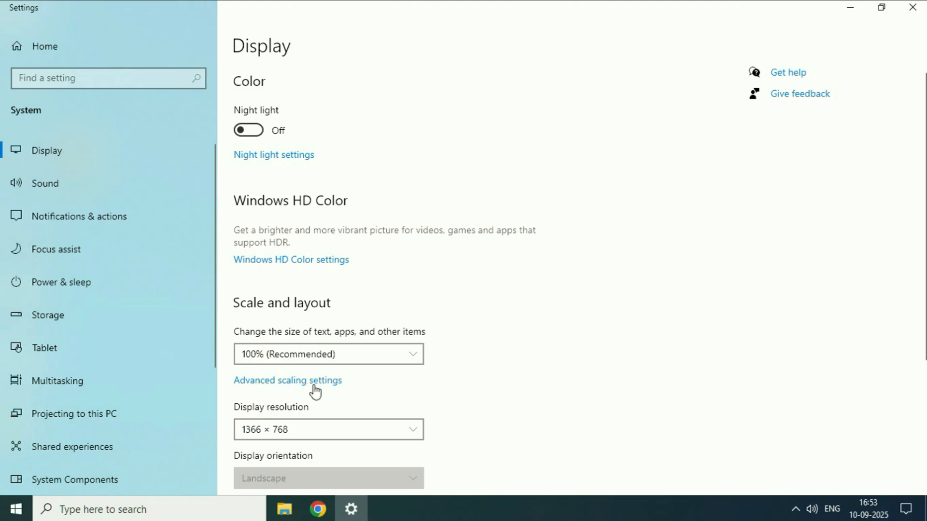
Step: Go to Advanced scaling settings, where fixing blurry apps is already On
left_click(288, 380)
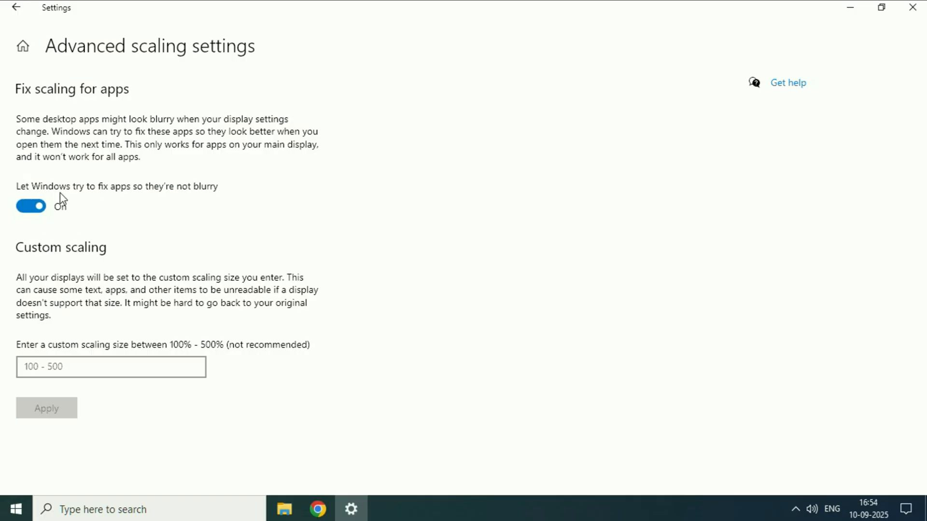
mouse_move(146, 200)
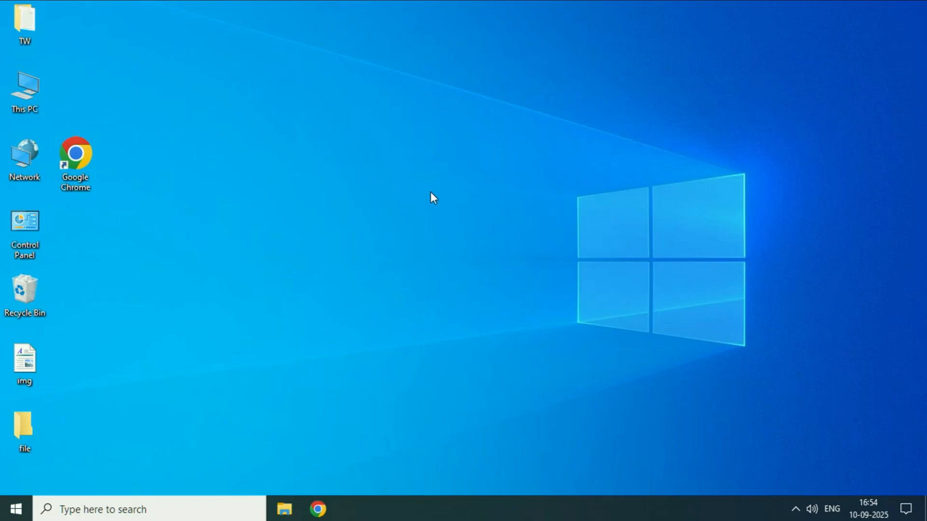
mouse_move(418, 253)
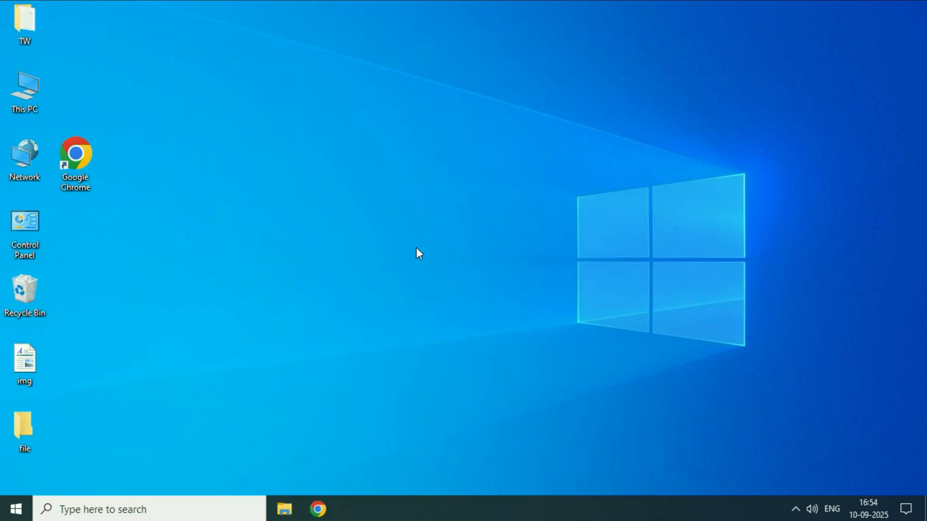
Step: Move the Google Chrome shortcut to the desktop centre and bring up its shortcut menu
left_click_drag(75, 154, 381, 231)
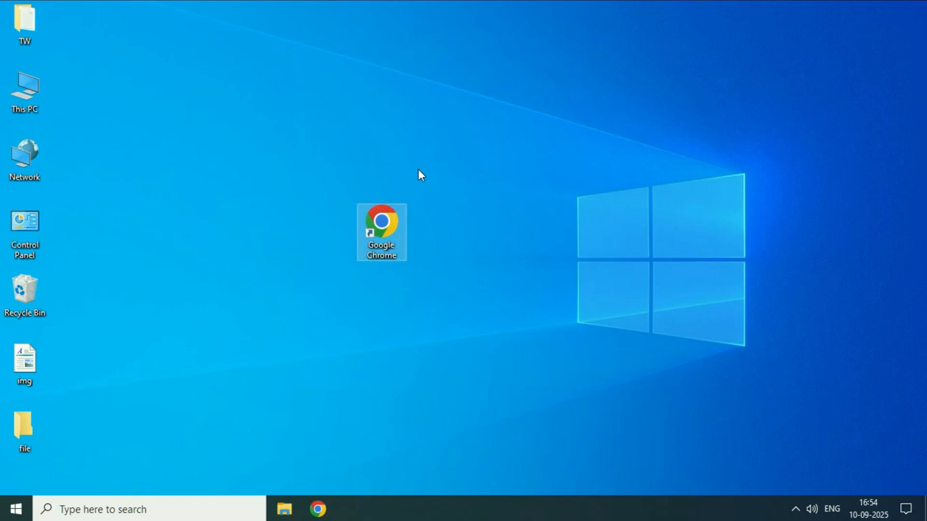
mouse_move(515, 262)
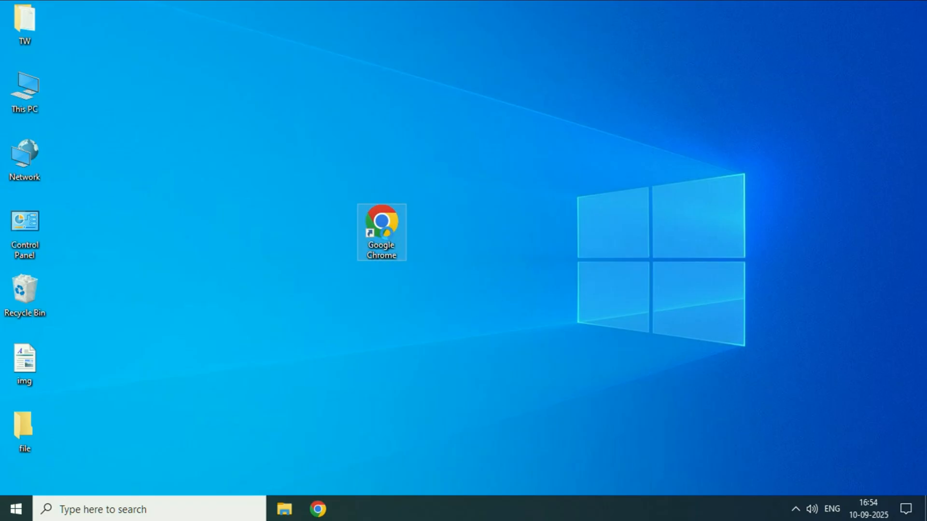
right_click(381, 228)
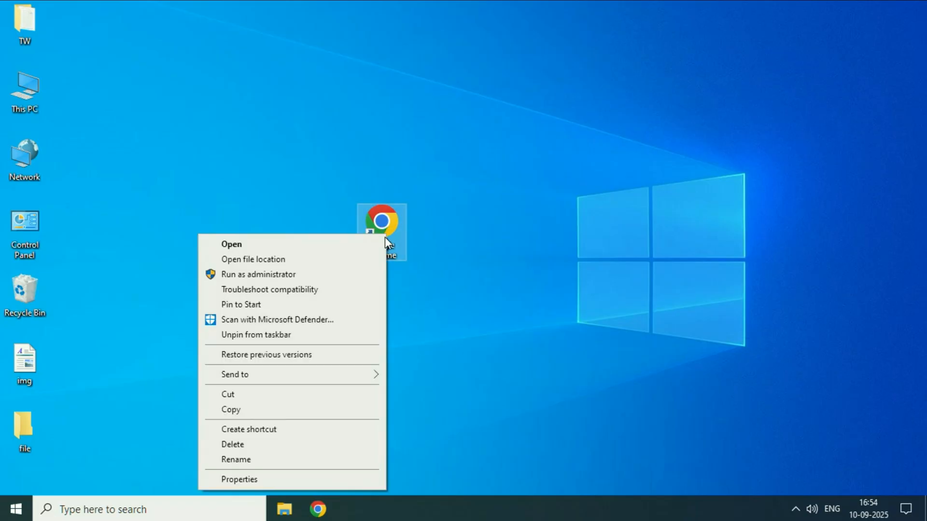
mouse_move(278, 479)
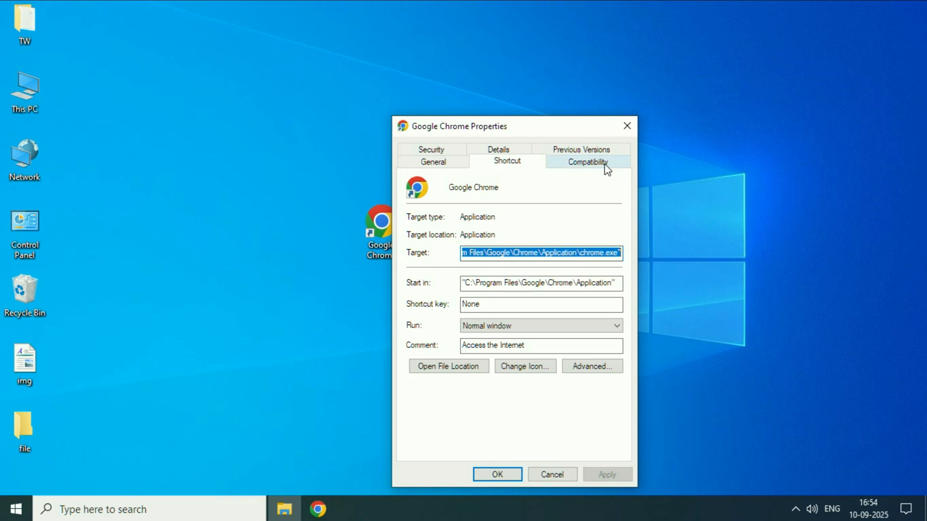
Step: Under Compatibility, enable Chrome's Override high DPI scaling behavior (Application) and confirm with OK
left_click(586, 161)
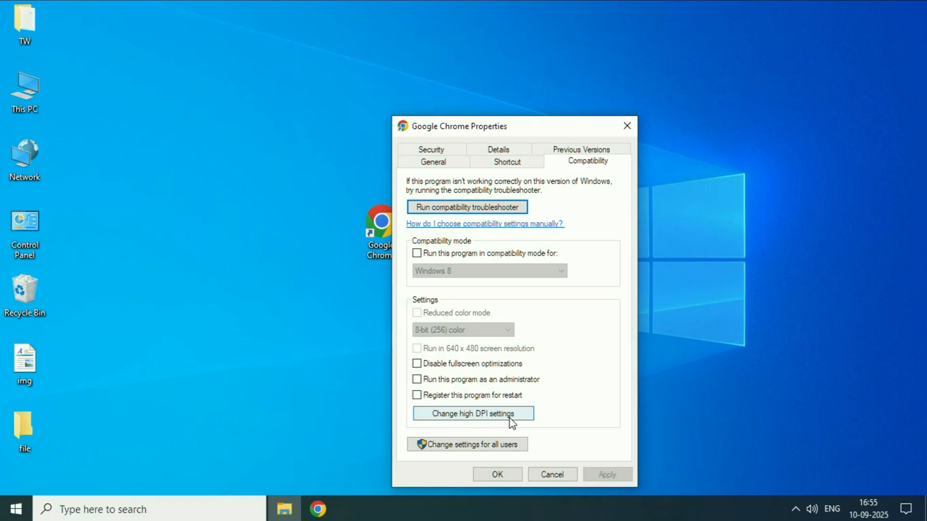
left_click(470, 413)
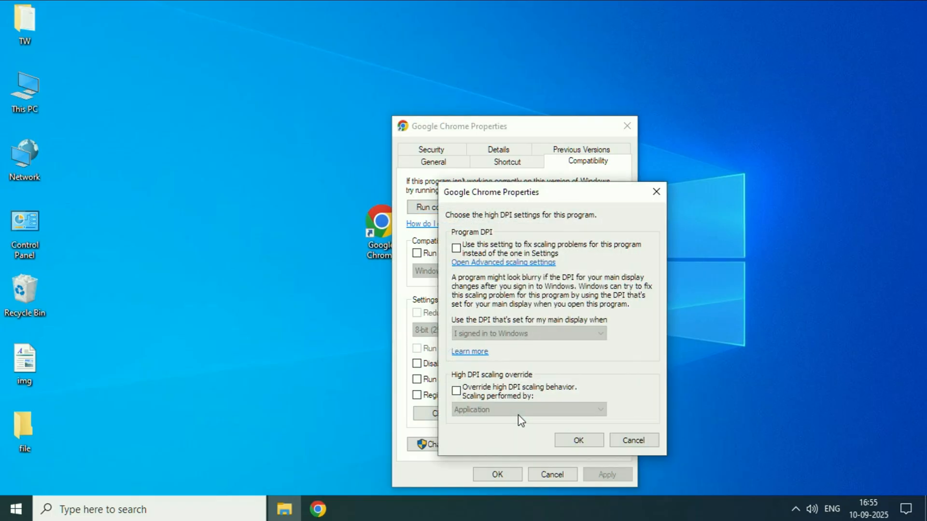
left_click(457, 391)
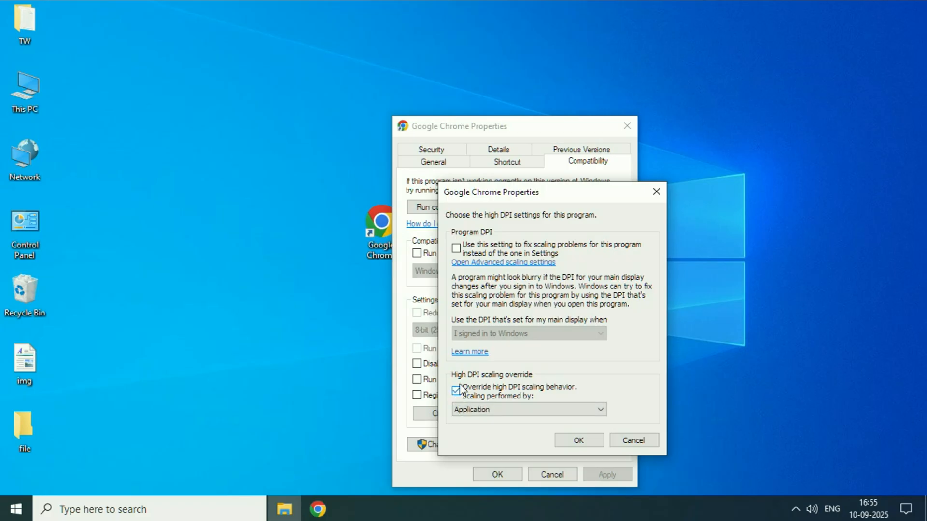
left_click(456, 391)
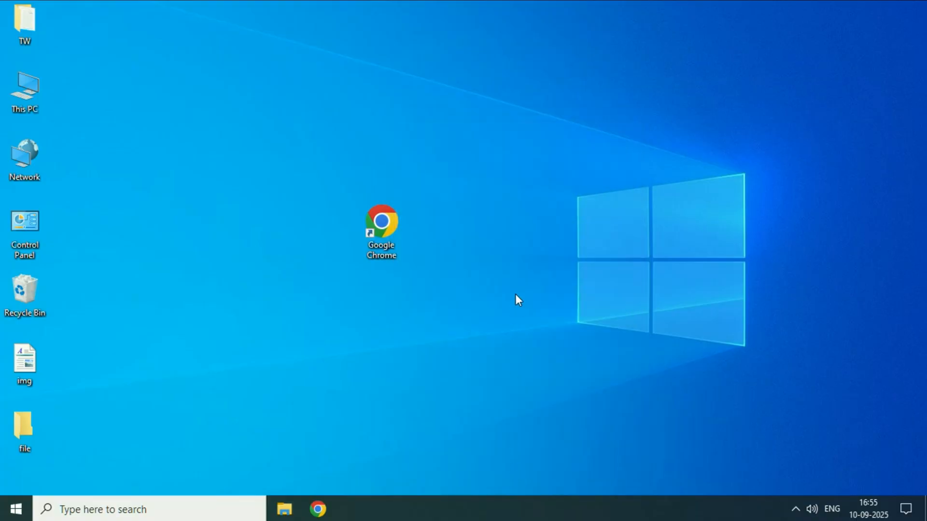
mouse_move(374, 344)
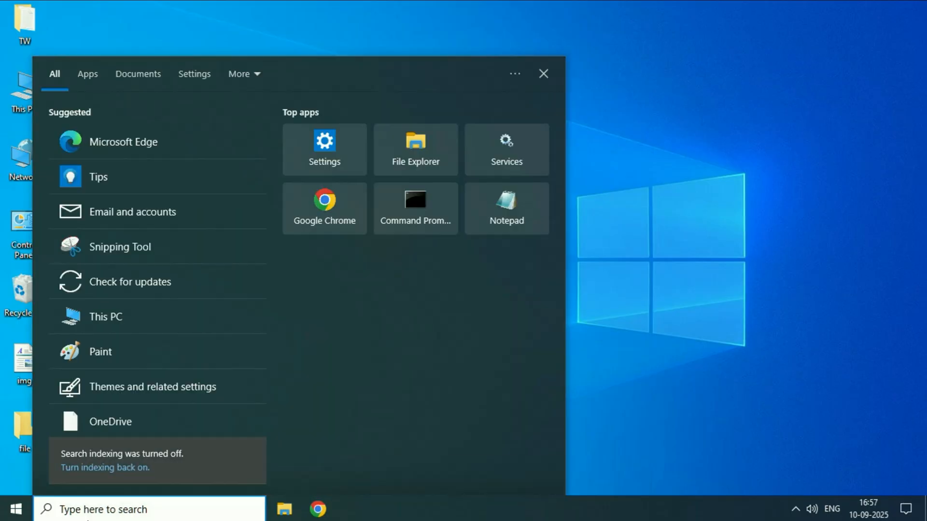
Step: Search 'adjust cleartype text' from the taskbar to launch the ClearType Text Tuner
type("adjust cleartype text")
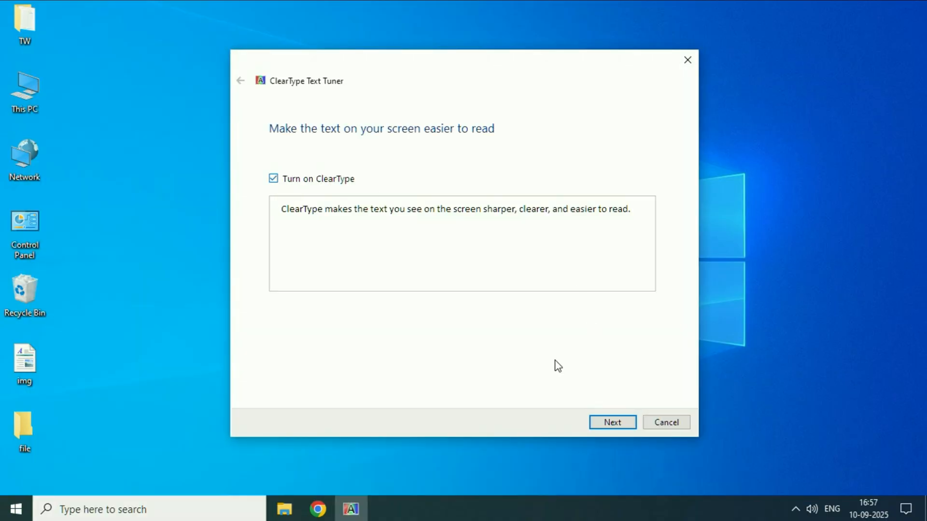
Step: Step through all five ClearType sample pages with Next and Finish the tuning
left_click(612, 422)
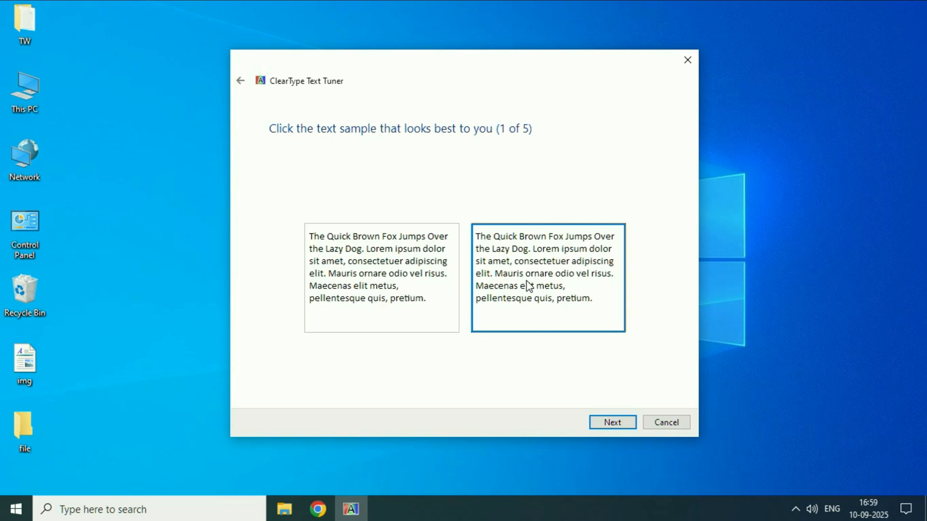
mouse_move(278, 140)
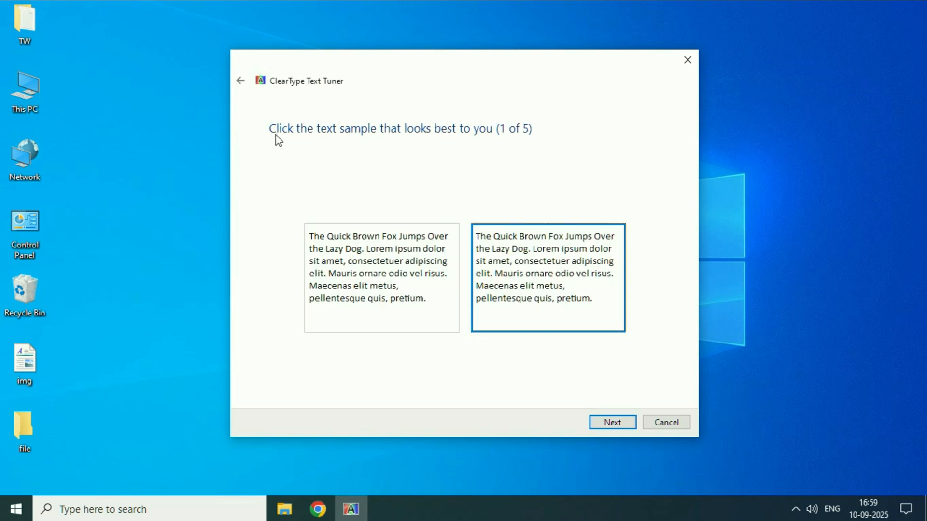
mouse_move(460, 135)
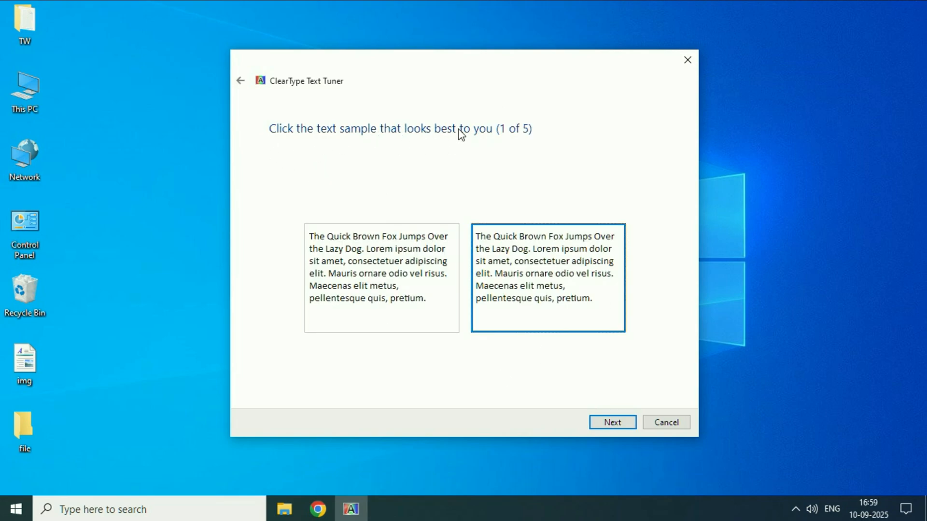
left_click(612, 422)
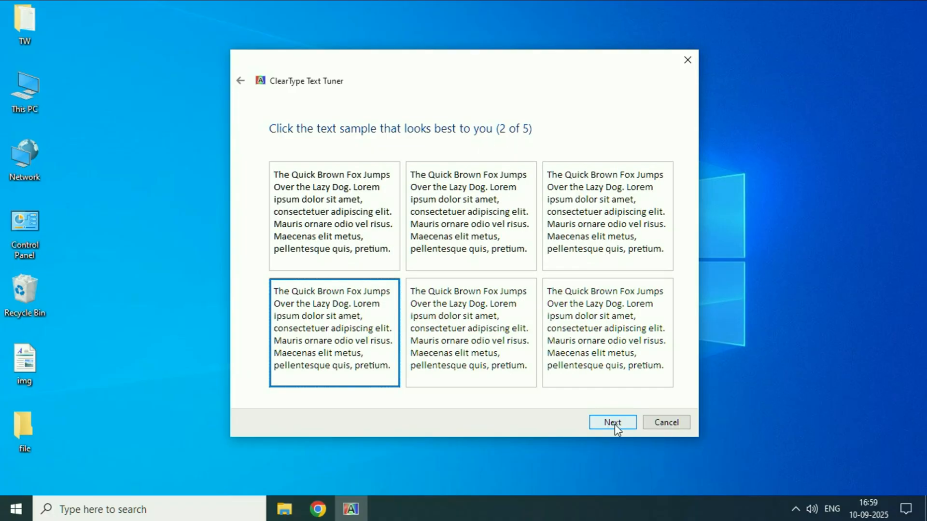
left_click(612, 422)
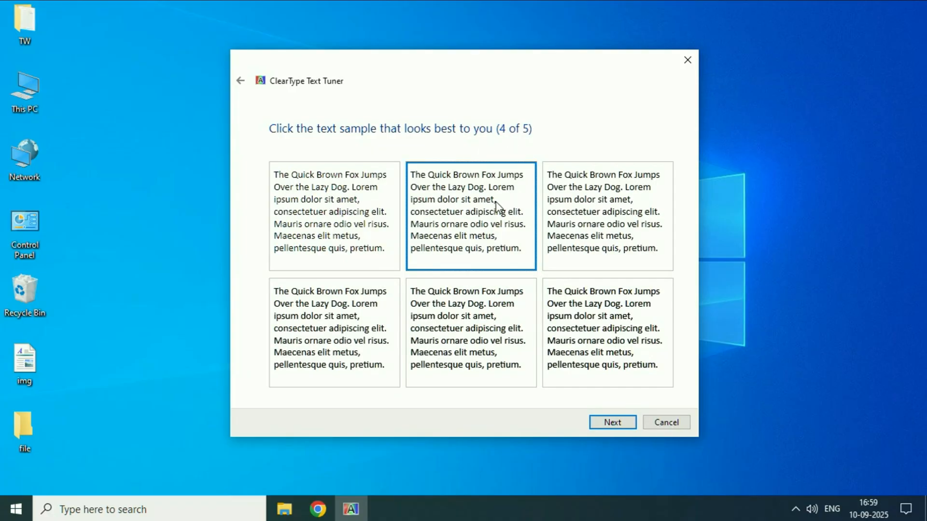
left_click(612, 422)
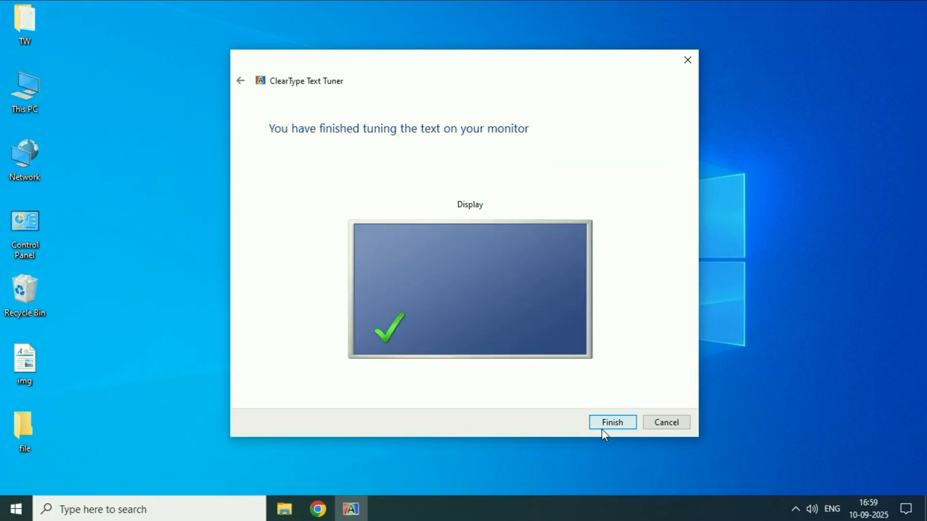
left_click(612, 422)
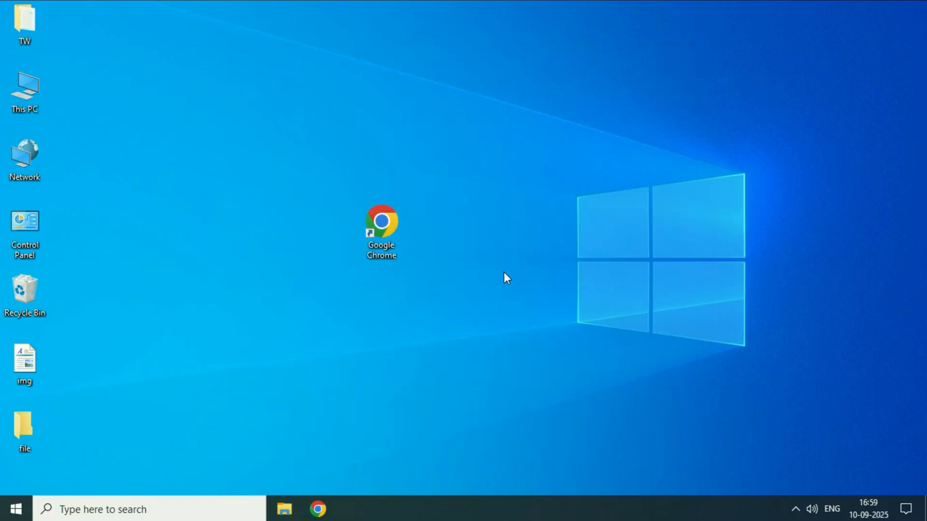
mouse_move(549, 188)
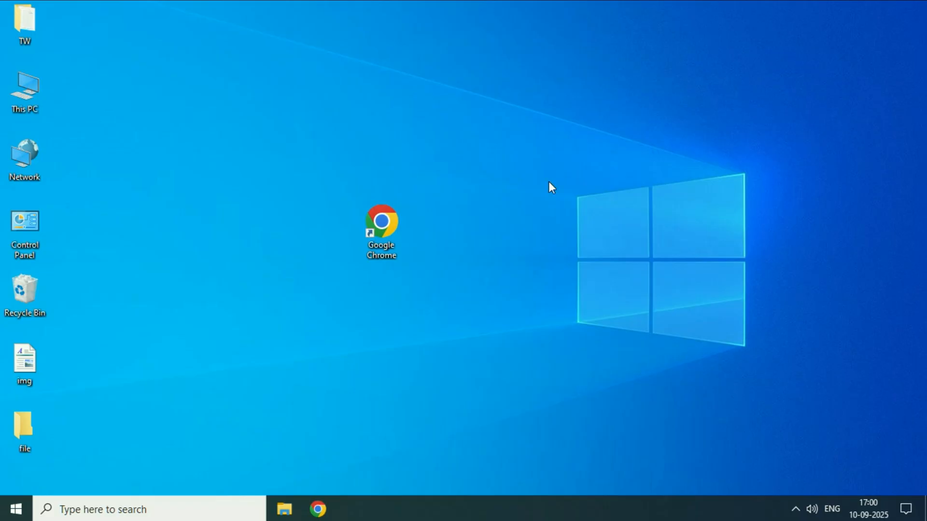
mouse_move(518, 208)
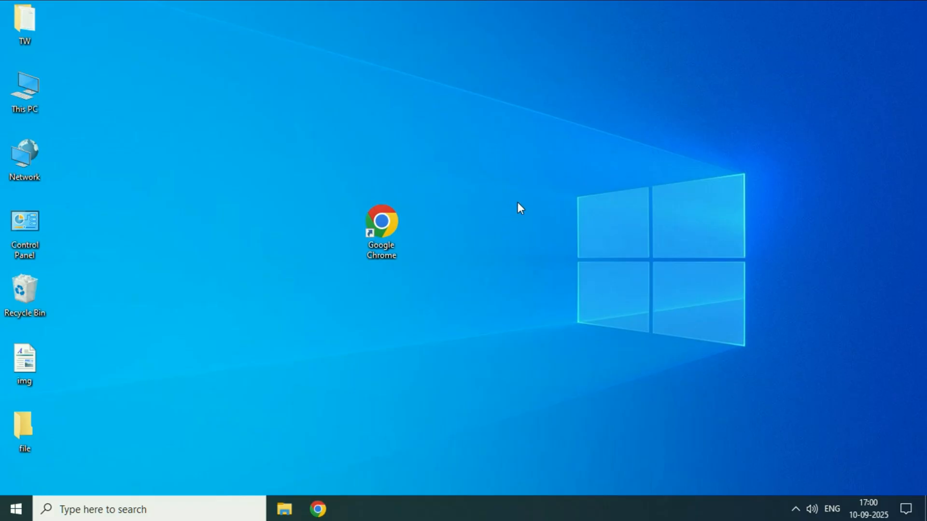
mouse_move(525, 198)
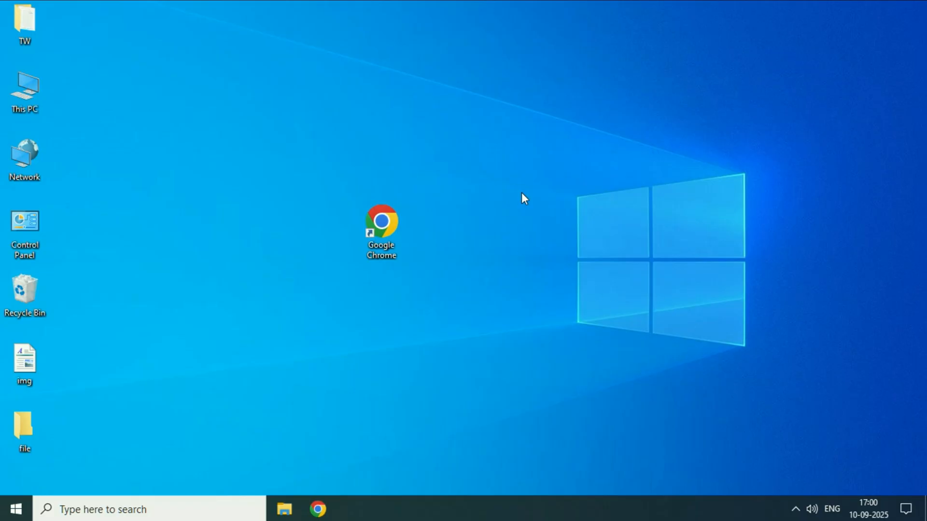
right_click(523, 198)
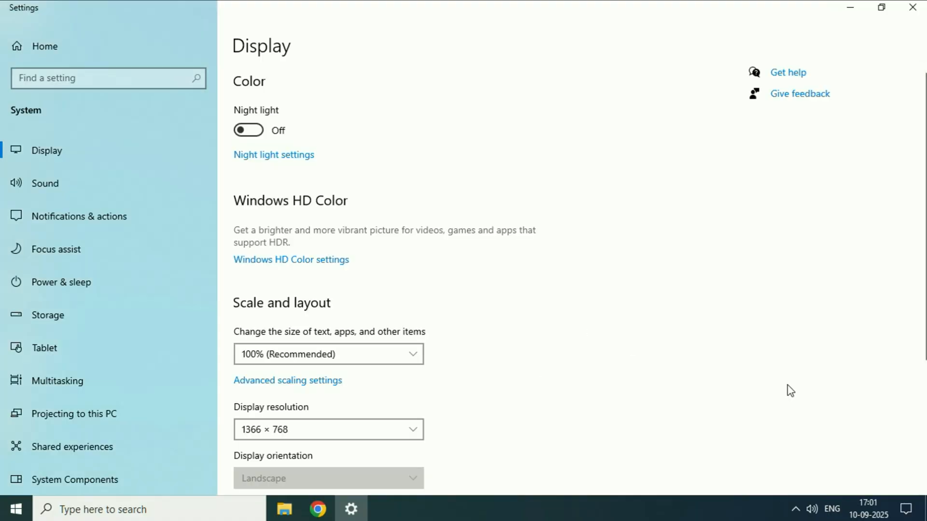
Step: Under Scale and layout, expand the Display resolution list showing 1366 × 768 current
scroll("down", 3)
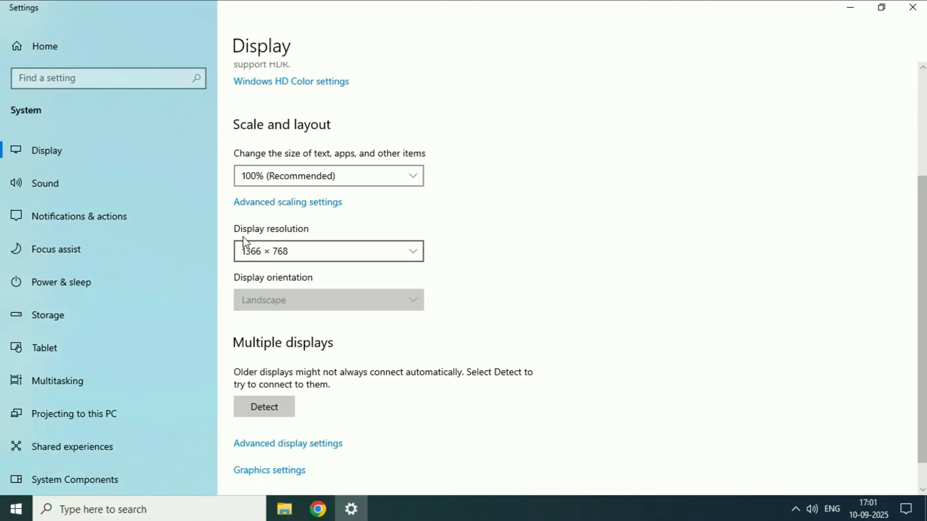
left_click(327, 251)
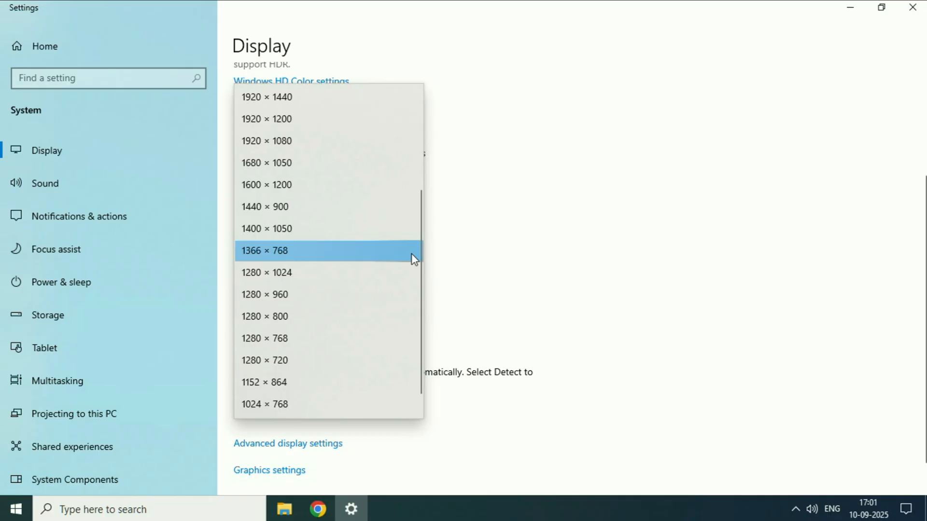
mouse_move(359, 260)
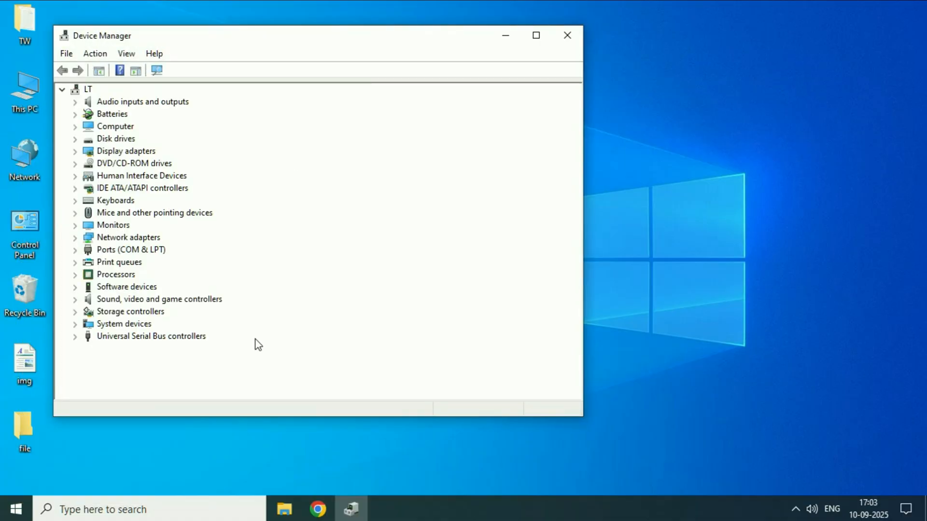
Step: Maximize Device Manager, expand Display adapters and select the VMware SVGA 3D adapter
left_click(535, 36)
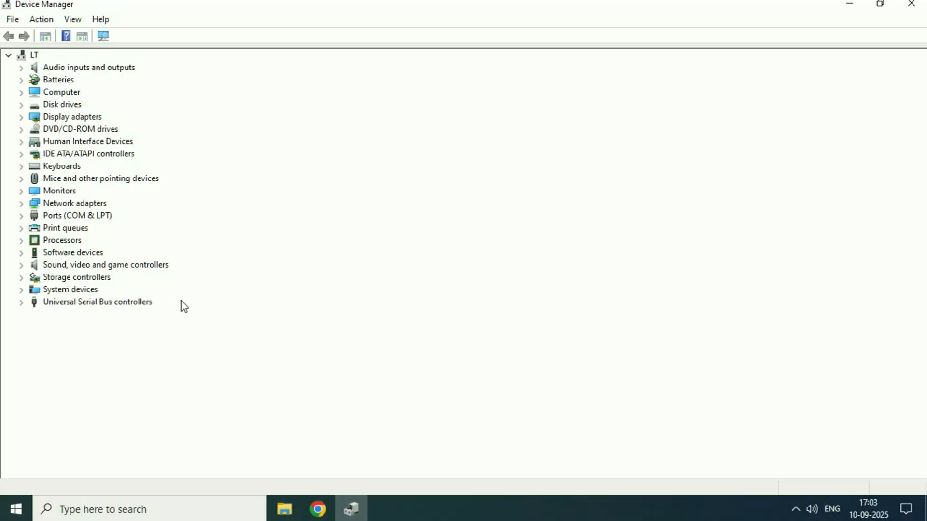
mouse_move(111, 118)
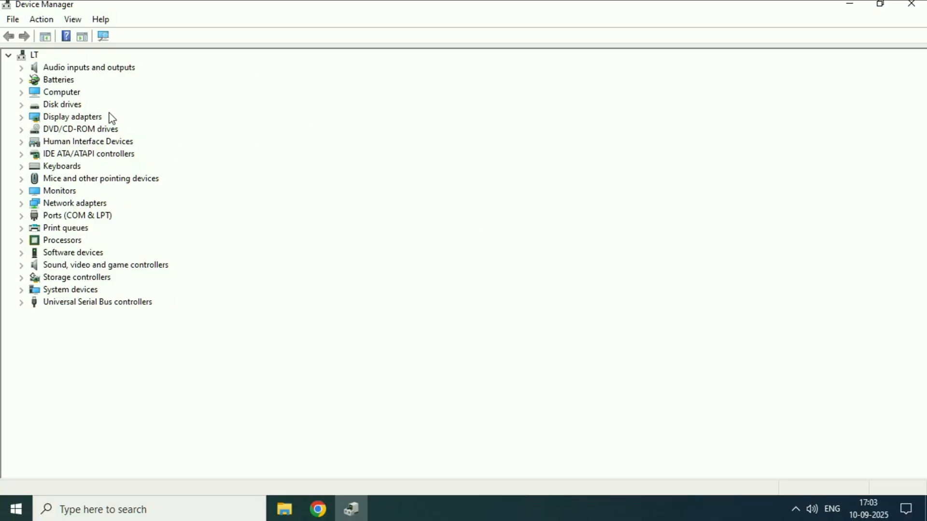
left_click(72, 117)
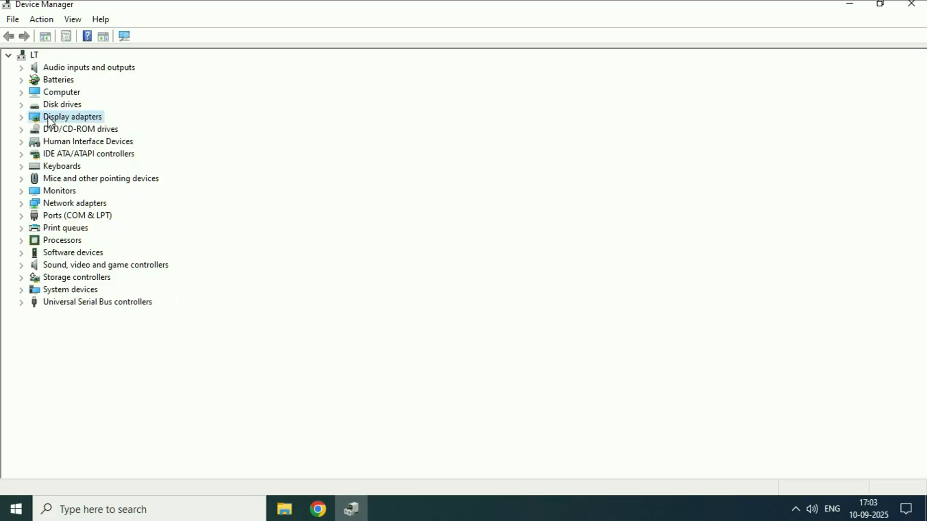
left_click(20, 117)
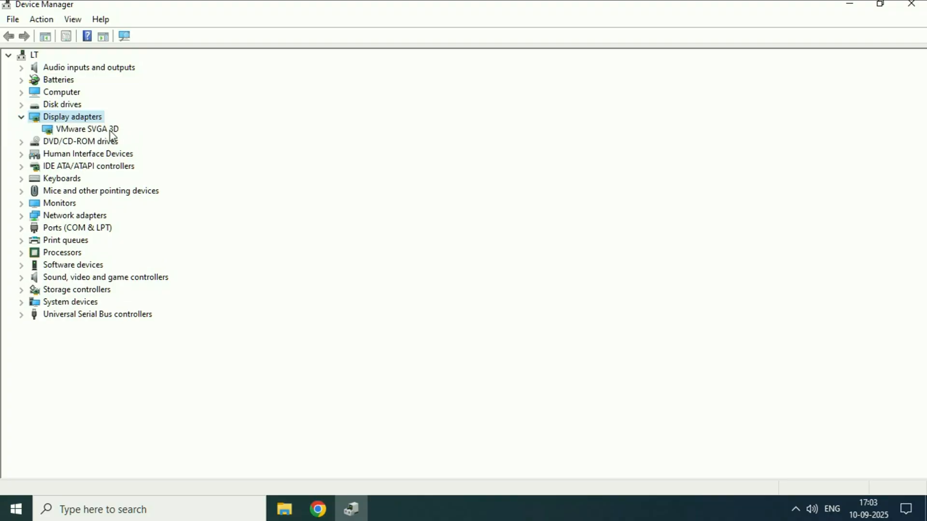
left_click(86, 128)
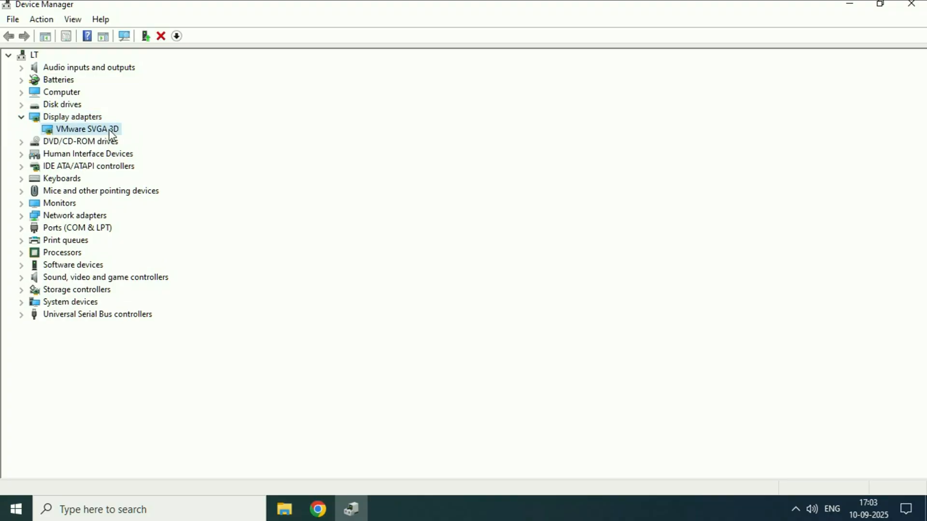
Step: Update the VMware SVGA 3D driver via automatic search, which reports the best driver installed, then close
right_click(86, 128)
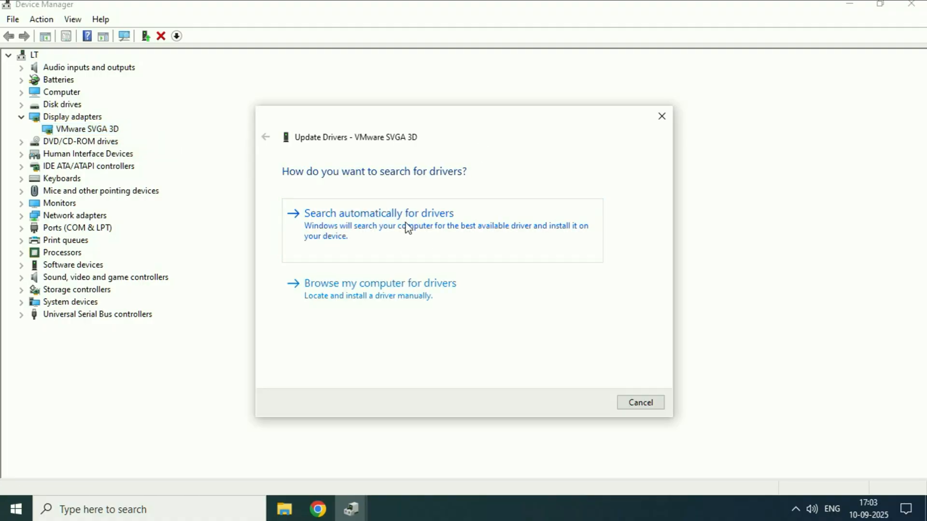
left_click(377, 213)
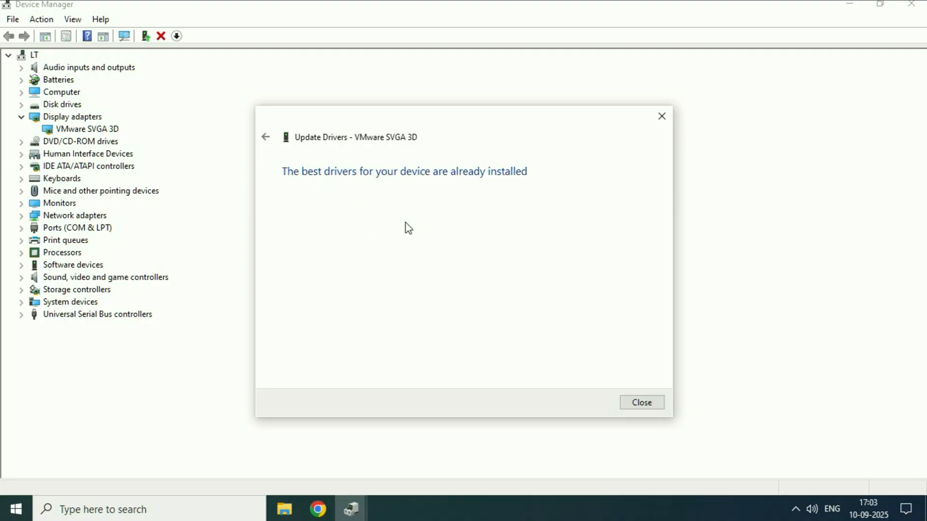
left_click(641, 403)
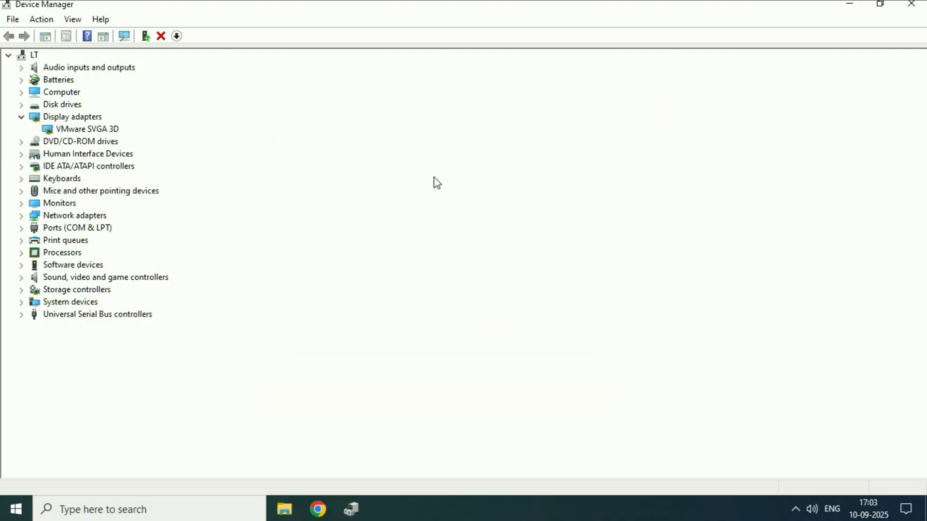
left_click(86, 129)
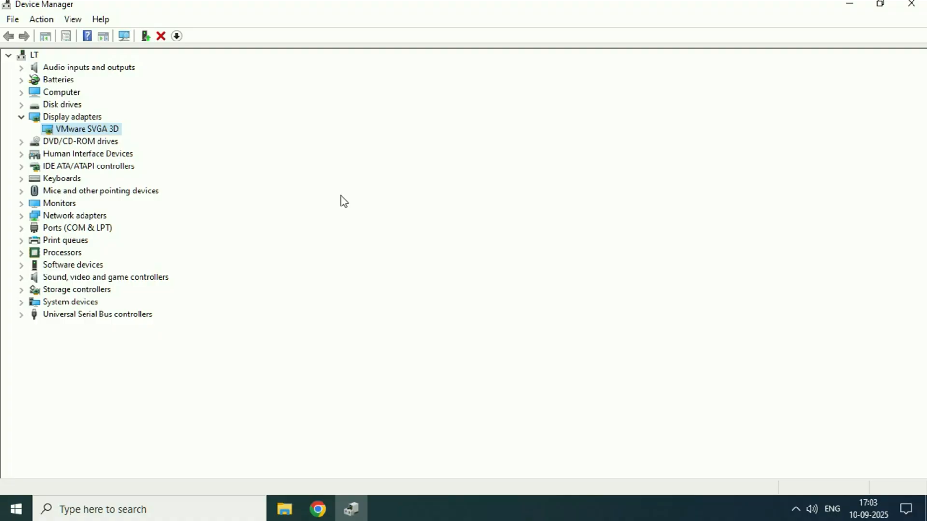